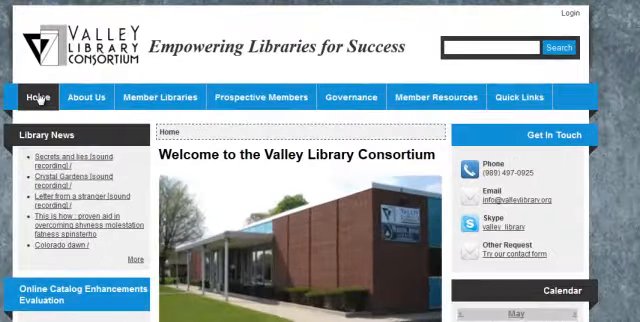
- Go to Member Resources > Forms and open the Horizon Collection Code Form
left_click(434, 97)
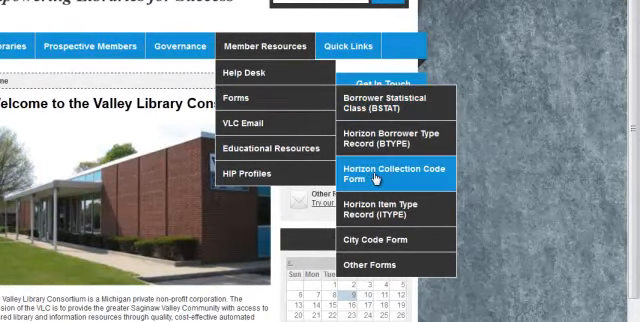
left_click(394, 173)
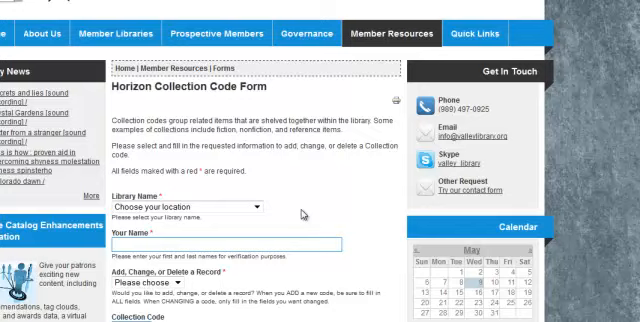
- Select White Pine Library Cooperative, enter the suggested requester name, and choose Add
scroll("down", 3)
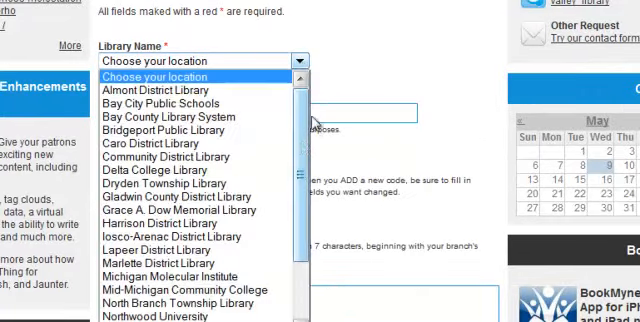
scroll("down", 3)
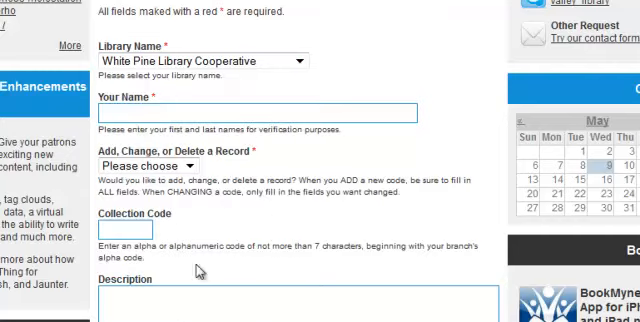
type("Jo")
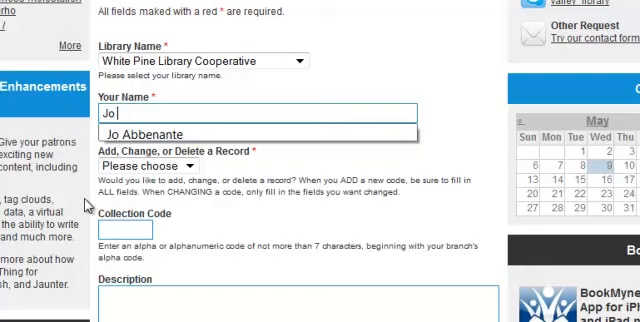
left_click(149, 134)
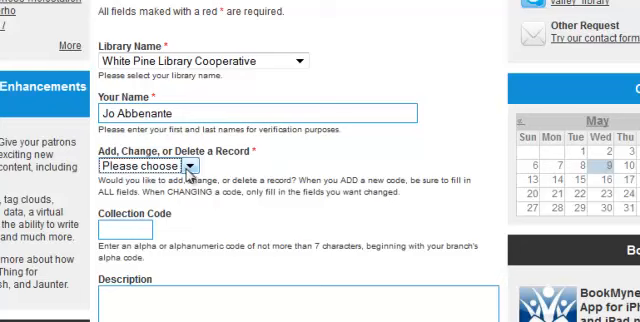
left_click(143, 166)
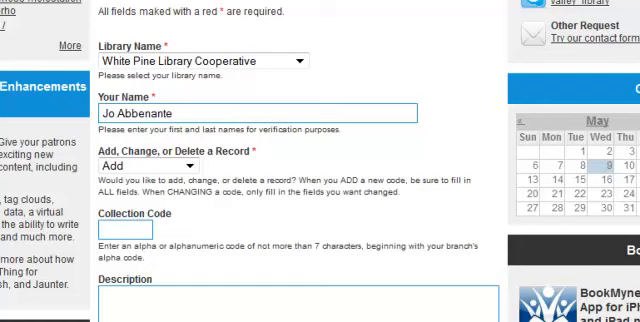
- Enter code wpfic, description 'WP Fiction', and PAC description 'Fiction Room'
type("wp")
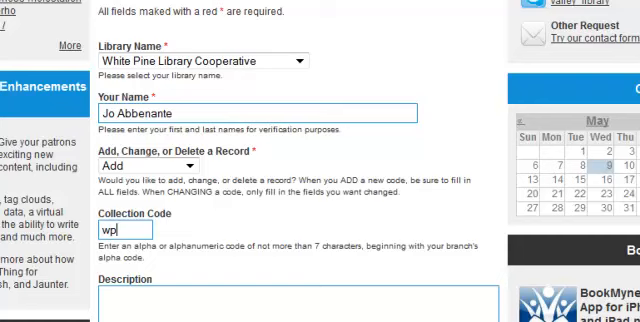
type("fic")
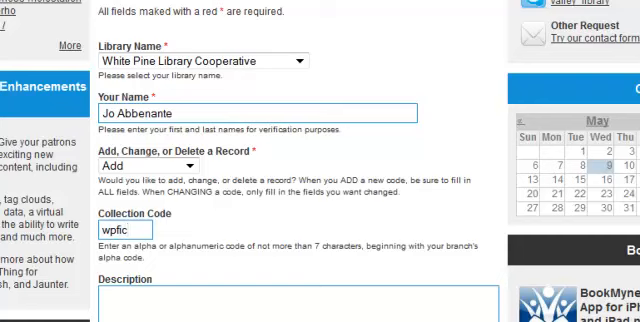
scroll("down", 3)
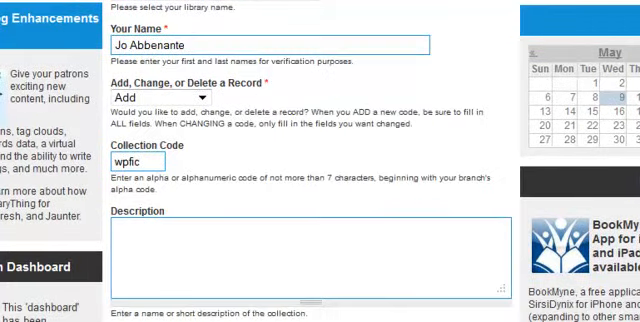
type("WP F")
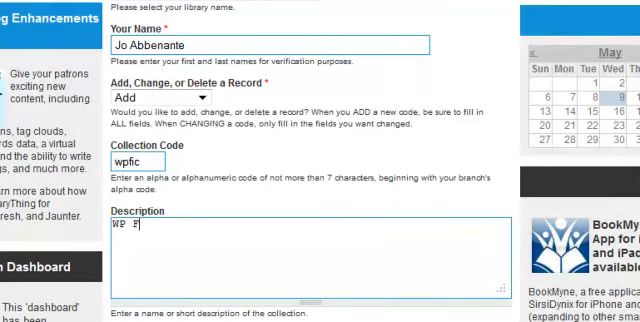
type("iction")
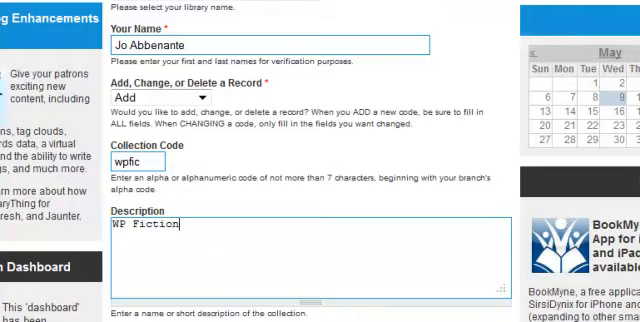
scroll("down", 3)
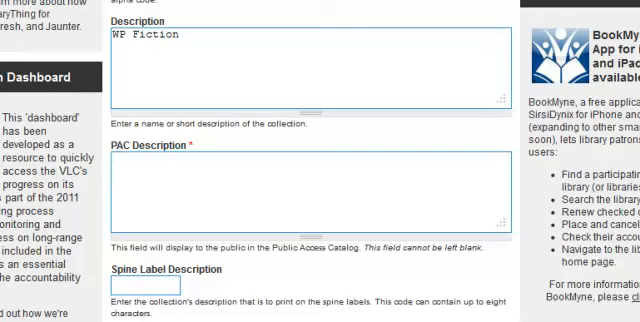
type("Fiction Room")
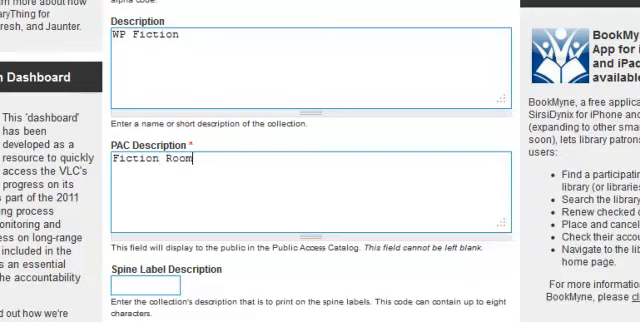
scroll("down", 3)
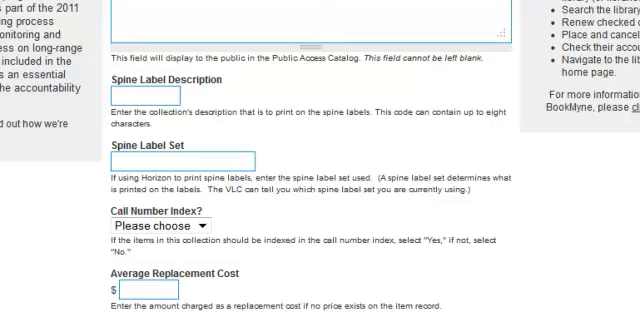
- Enter FIC as the spine label description and cat1 as the spine label set
type("FIC")
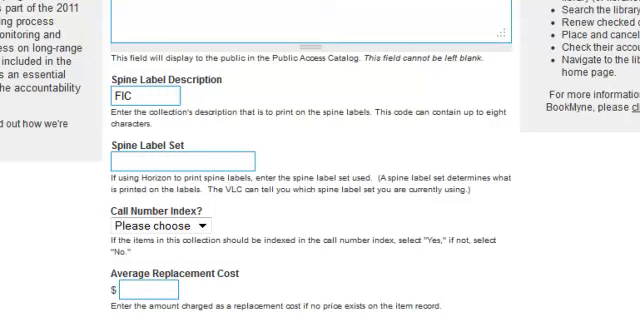
type("cal")
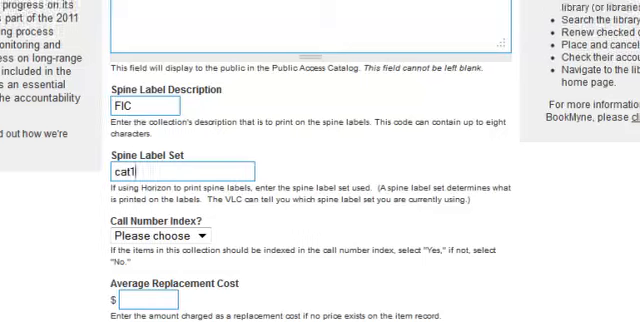
scroll("down", 3)
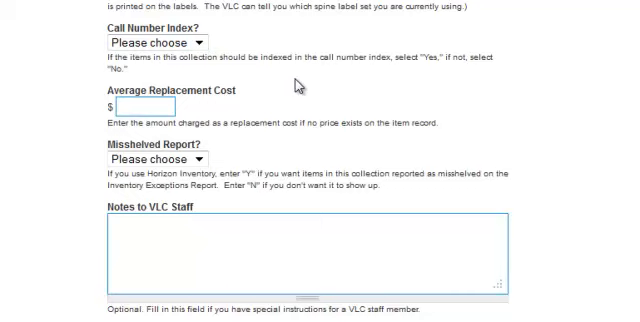
mouse_move(294, 82)
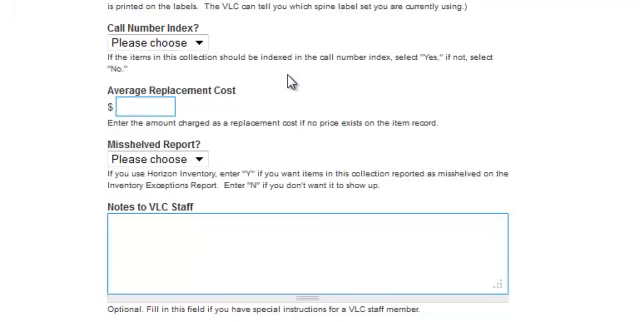
mouse_move(291, 82)
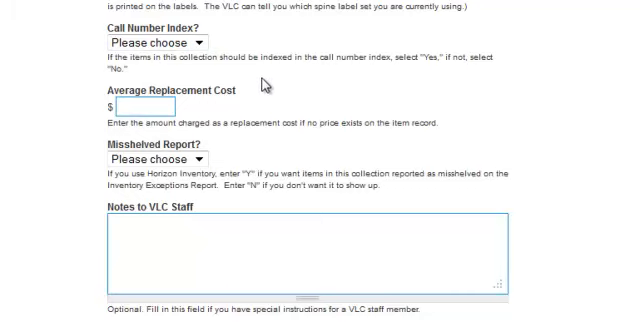
mouse_move(262, 88)
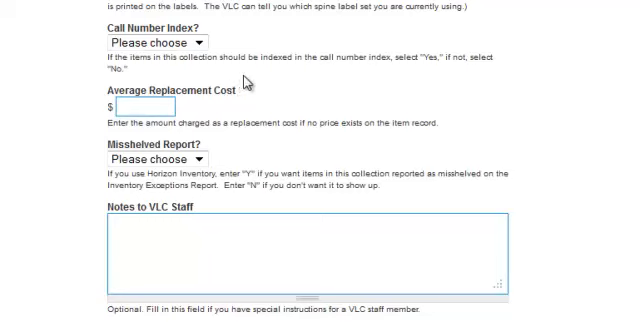
mouse_move(248, 80)
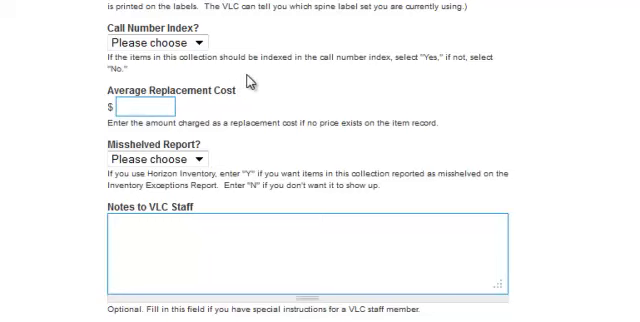
mouse_move(252, 78)
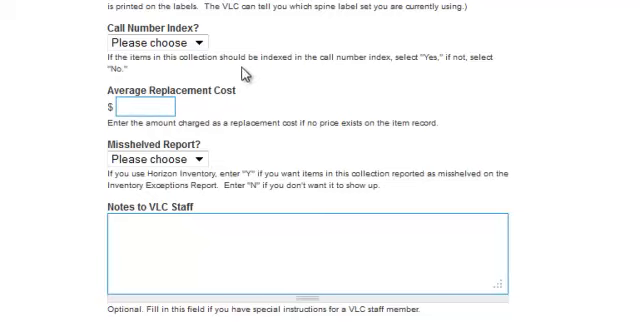
- Enable call number indexing, set replacement cost to 25.00, and check the misshelved reporting options
left_click(155, 42)
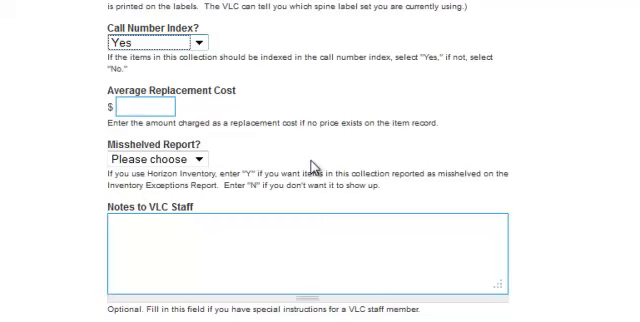
left_click(130, 111)
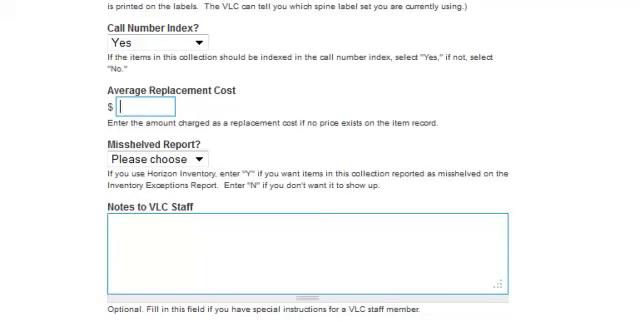
type("25.00")
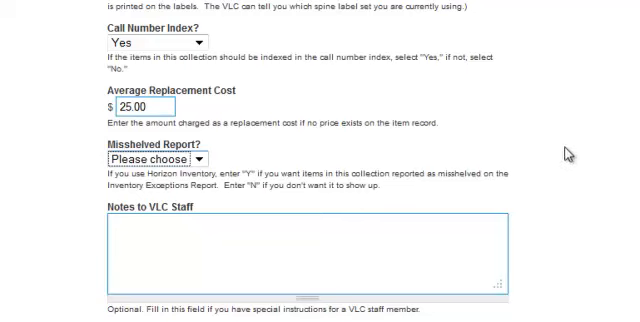
mouse_move(570, 148)
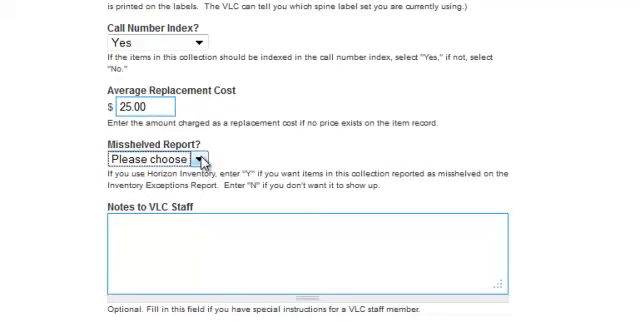
left_click(155, 160)
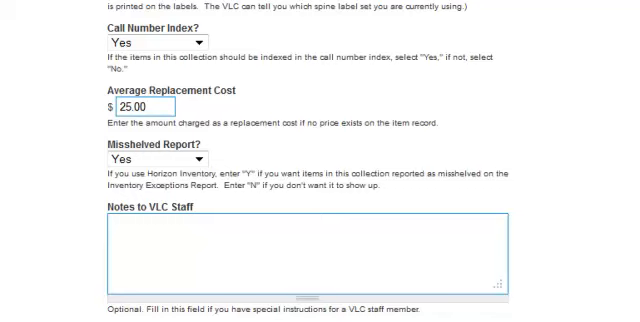
- Add a staff note saying the spine label set is unknown and asking VLC to use the appropriate code
type("Unsure of the")
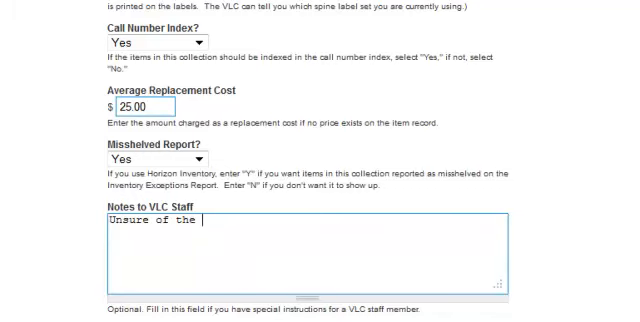
type("spine label s")
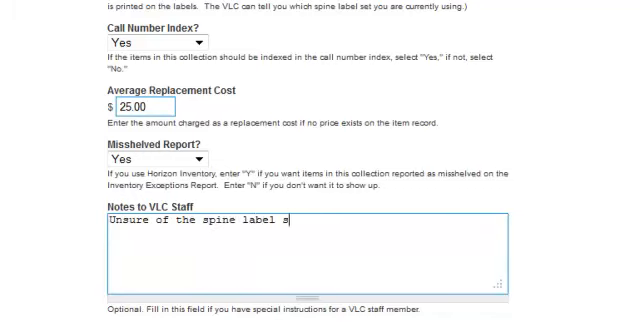
type("set we currently use.")
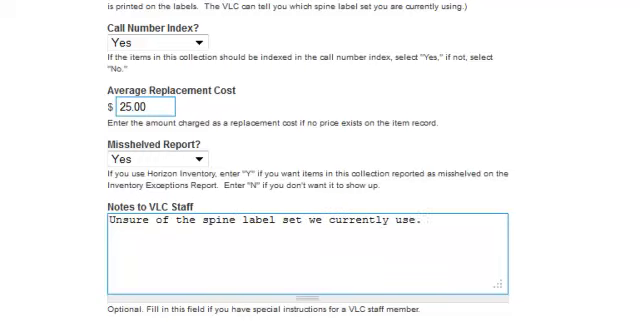
type("Please use the appro")
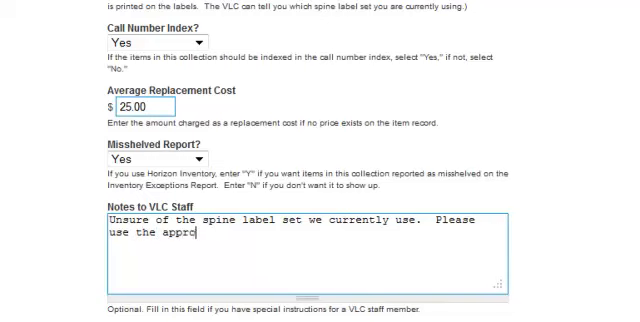
type("priate")
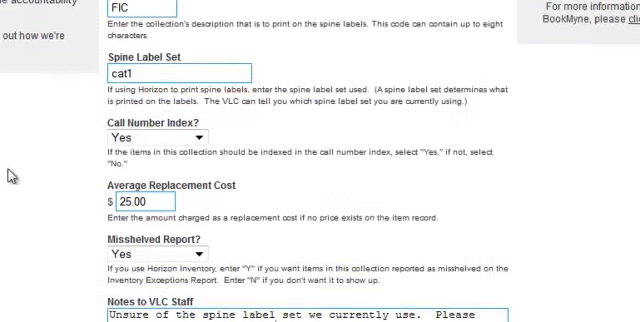
scroll("down", 3)
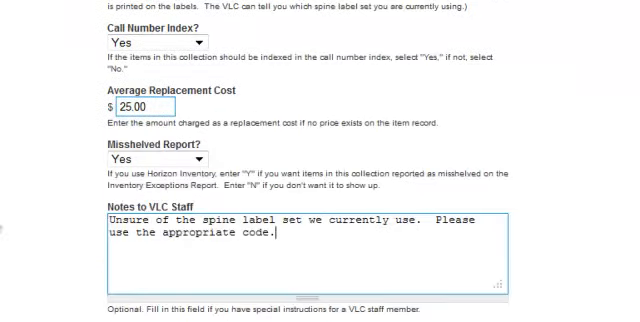
scroll("down", 3)
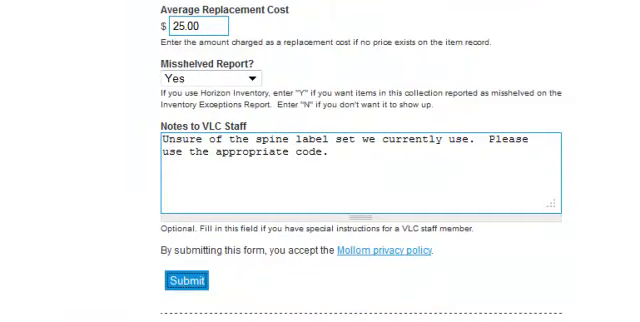
- Submit the form, enter the word verification characters, and resubmit
left_click(188, 280)
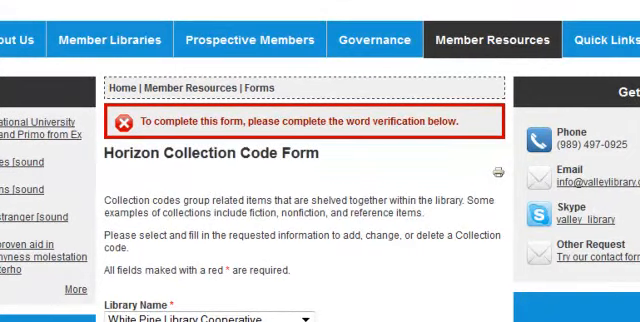
scroll("down", 3)
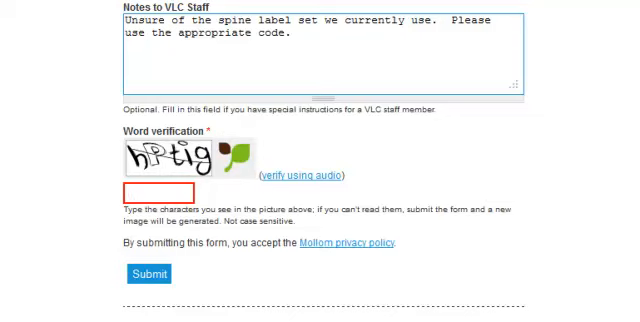
left_click(130, 190)
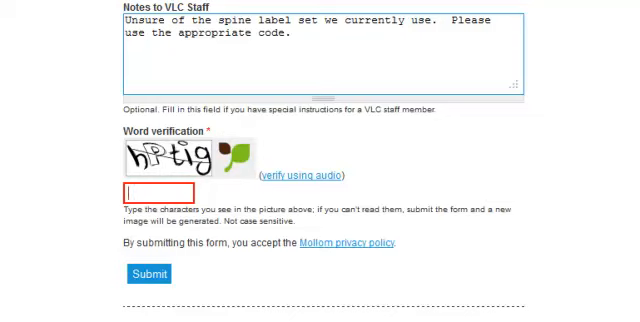
type("h")
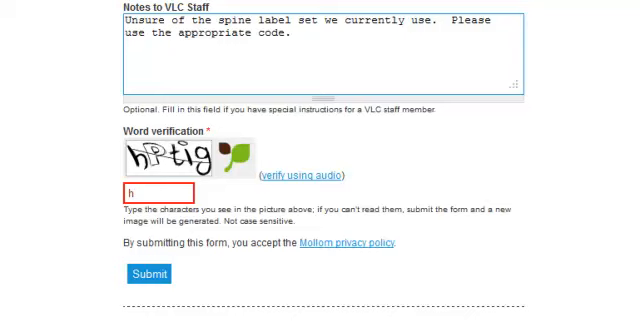
type("Ptig")
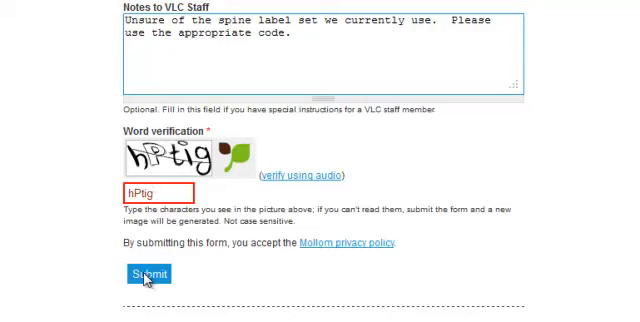
scroll("down", 3)
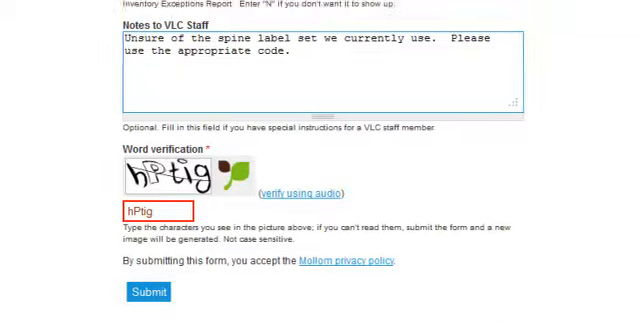
left_click(152, 291)
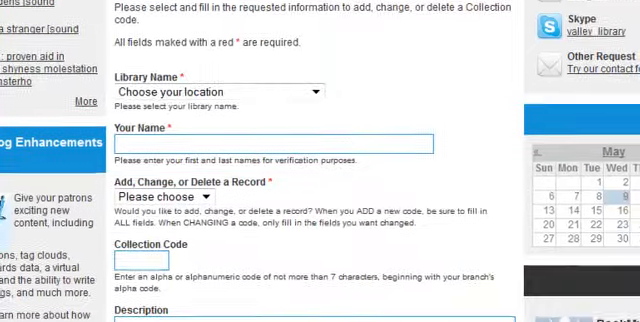
- Select Delete, enter collection code adf, and set the description to 'DO NOT USE'
scroll("down", 3)
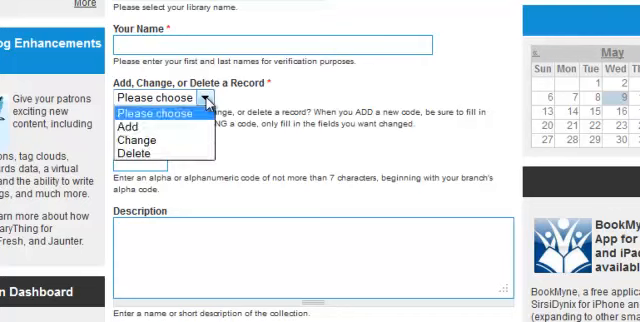
left_click(134, 155)
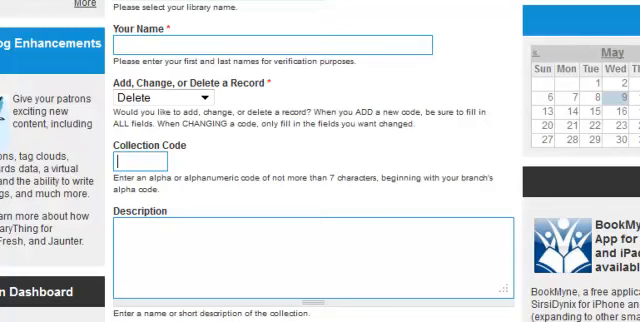
type("adf")
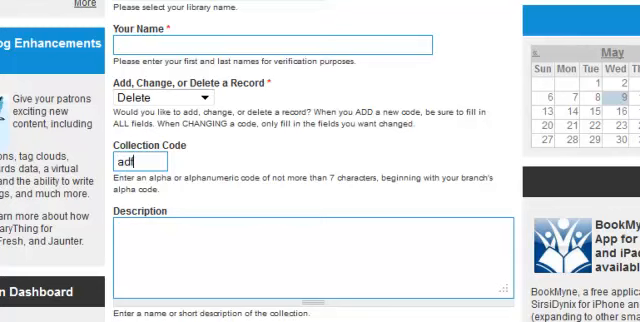
scroll("down", 3)
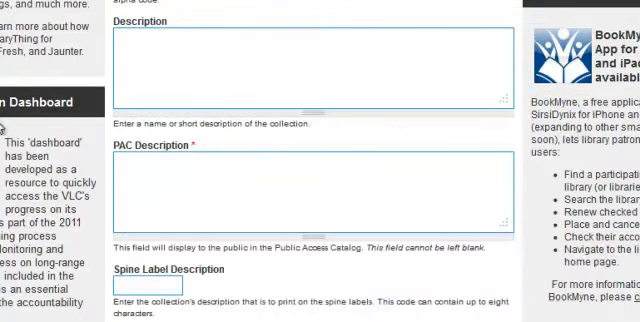
type("DO")
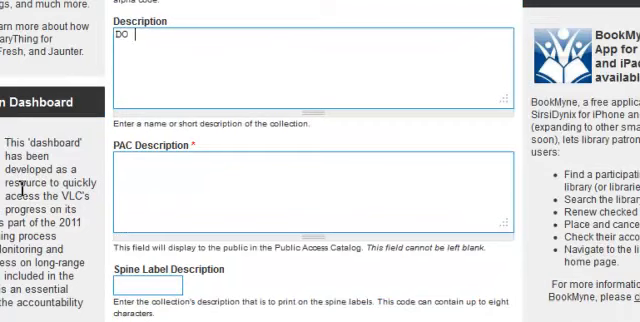
type("NOT USE")
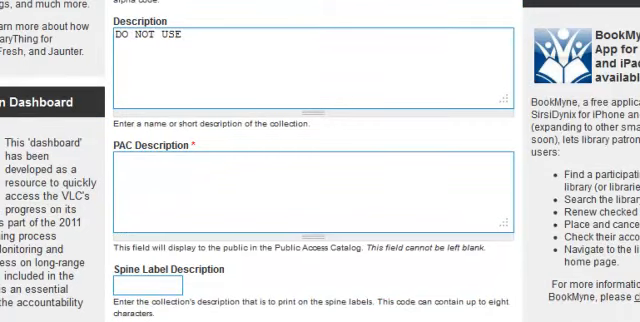
scroll("down", 3)
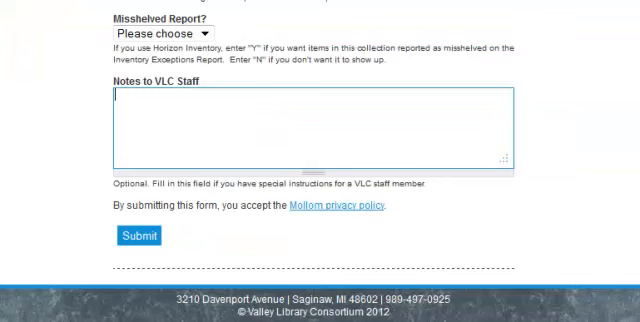
- Write a staff note to change the description to DO NOT USE effective 8/1/12, then submit
type("P1")
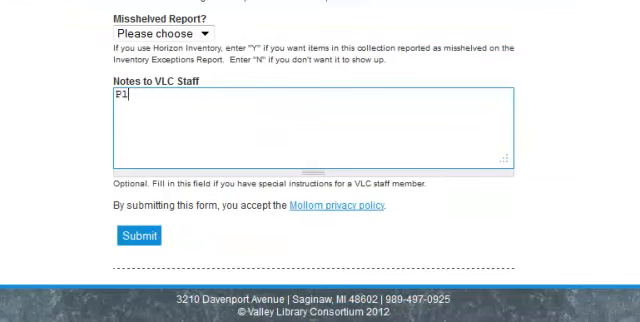
type("Please")
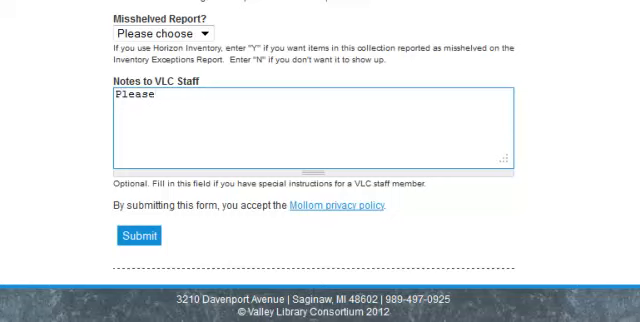
type("change")
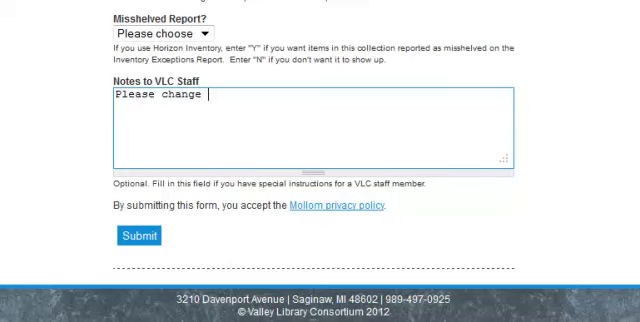
type("this desc")
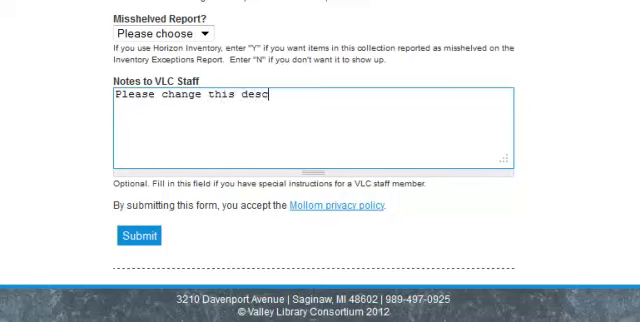
type("ription to")
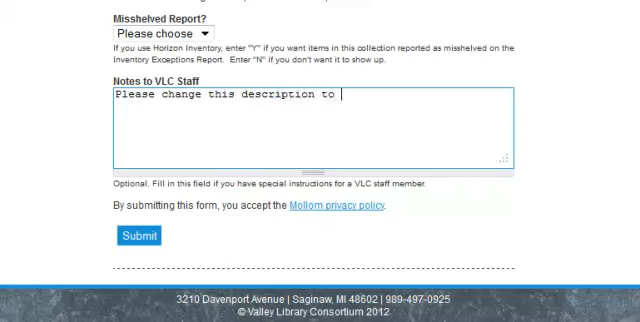
type("DO NOT")
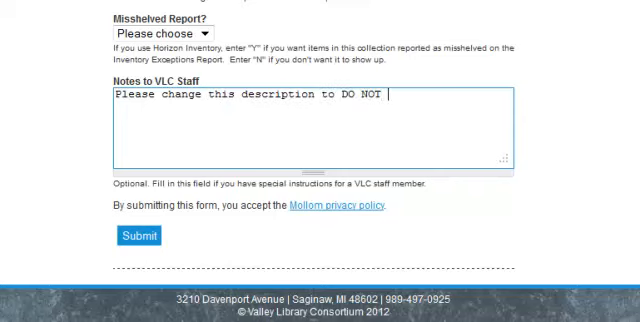
type("USE effective 8")
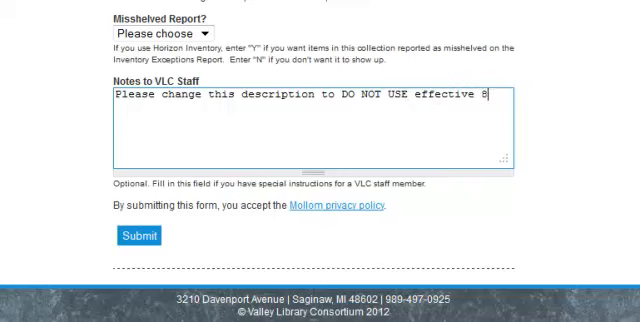
type("/1/12.")
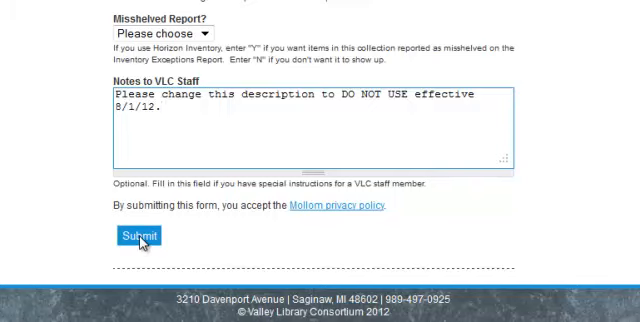
left_click(135, 237)
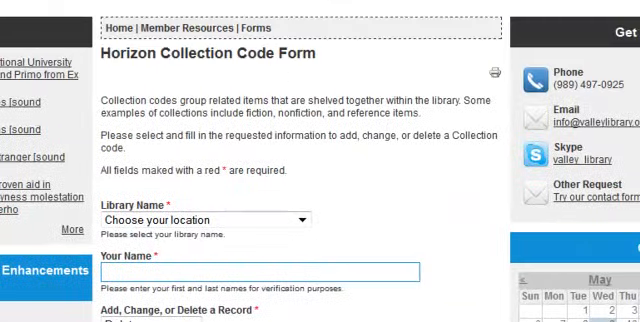